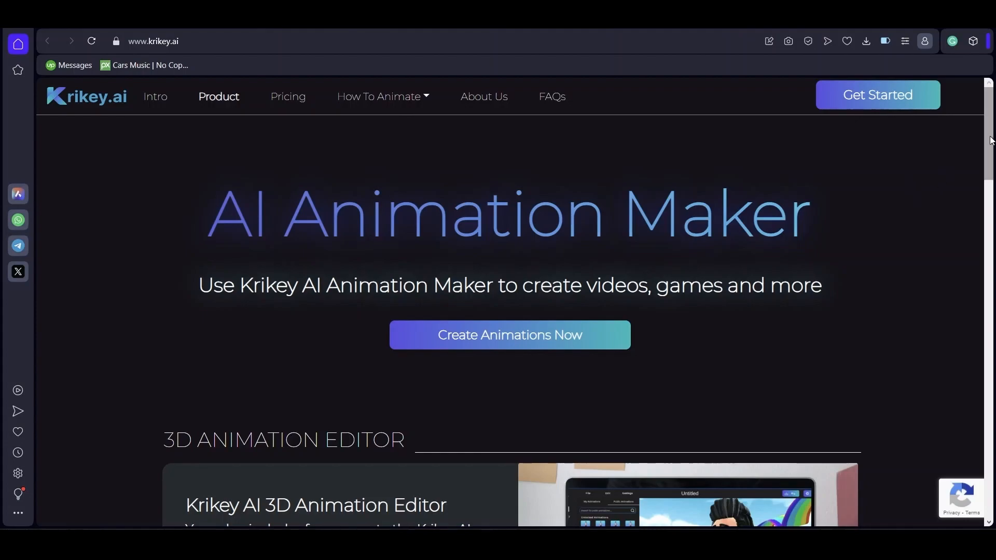
Review the pricing plans, noting the 34 free credits on the free plan.
scroll("down", 3)
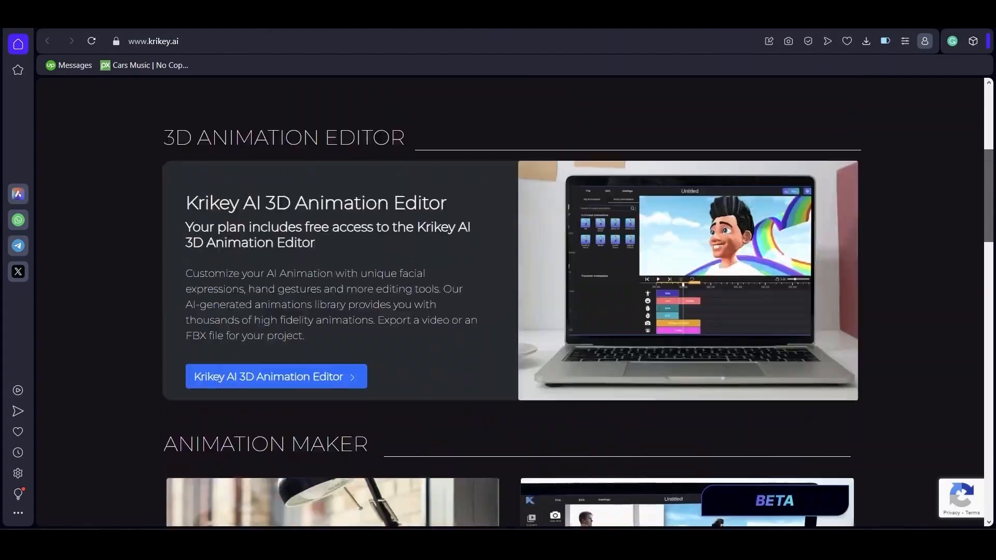
scroll("up", 3)
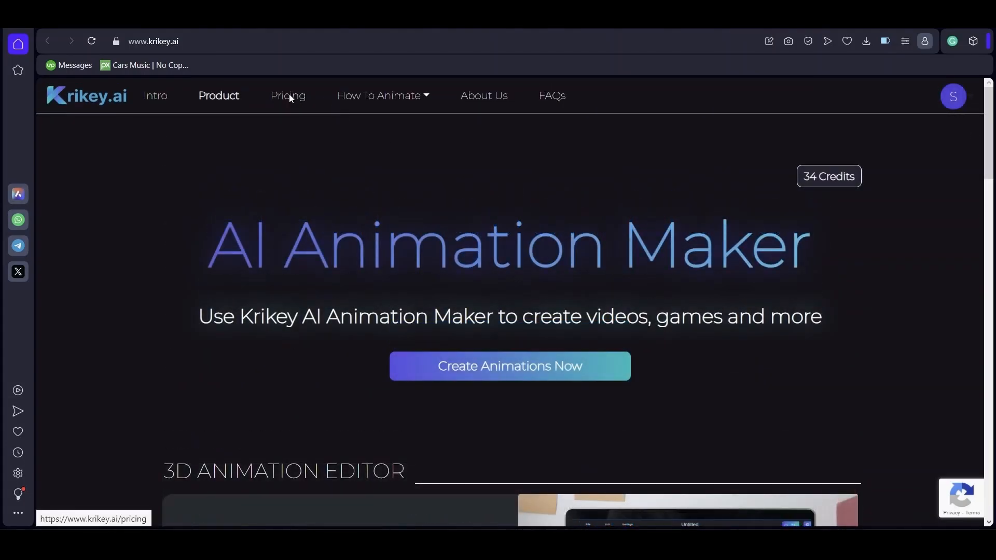
left_click(287, 96)
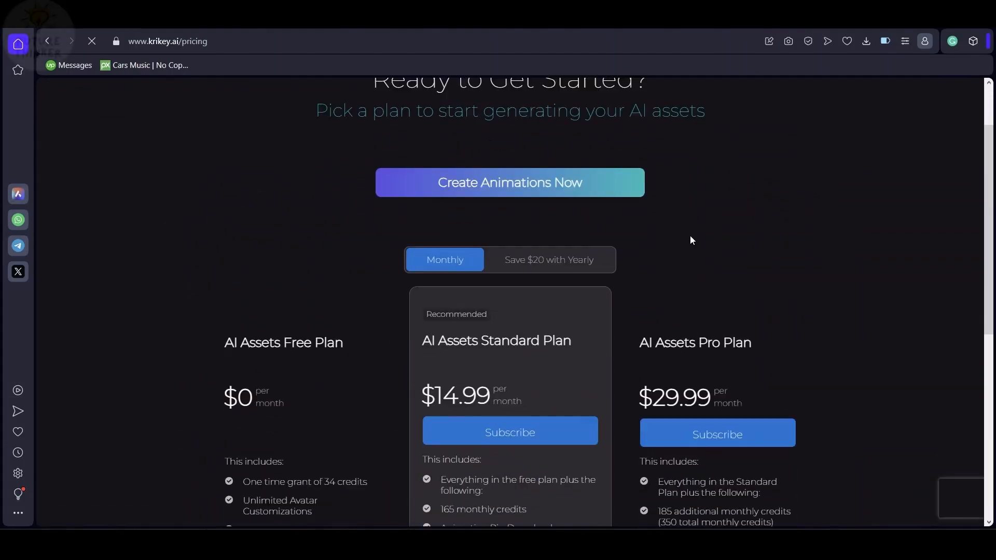
scroll("down", 3)
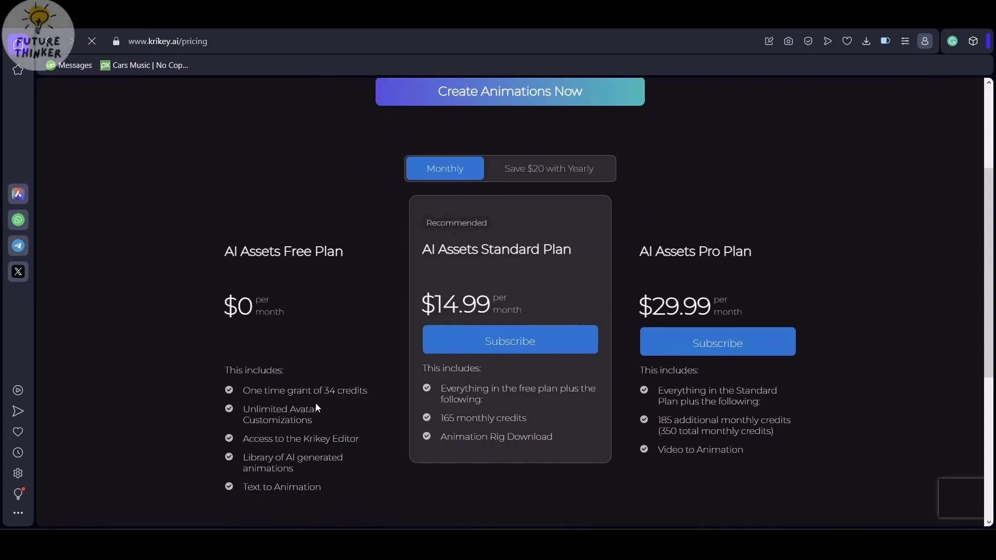
double_click(330, 390)
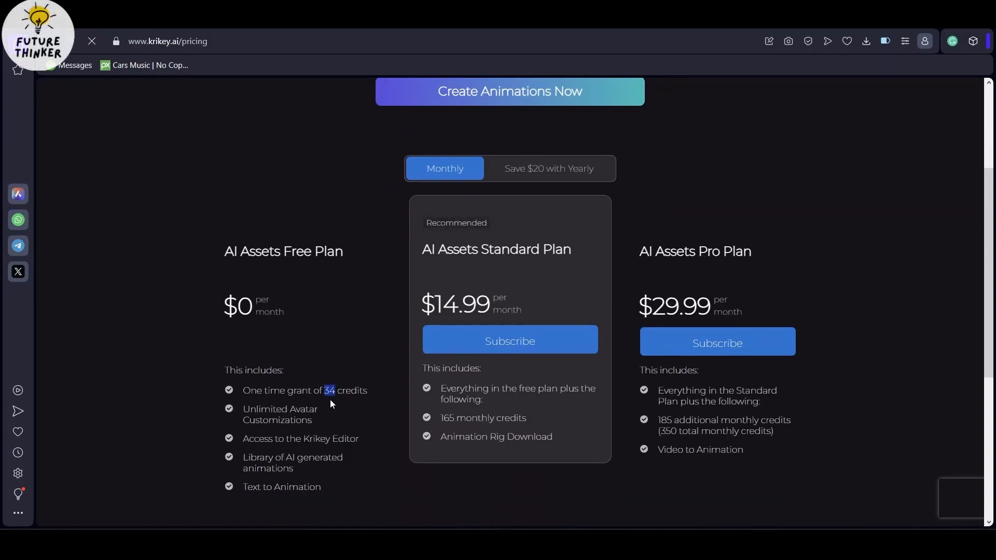
double_click(329, 390)
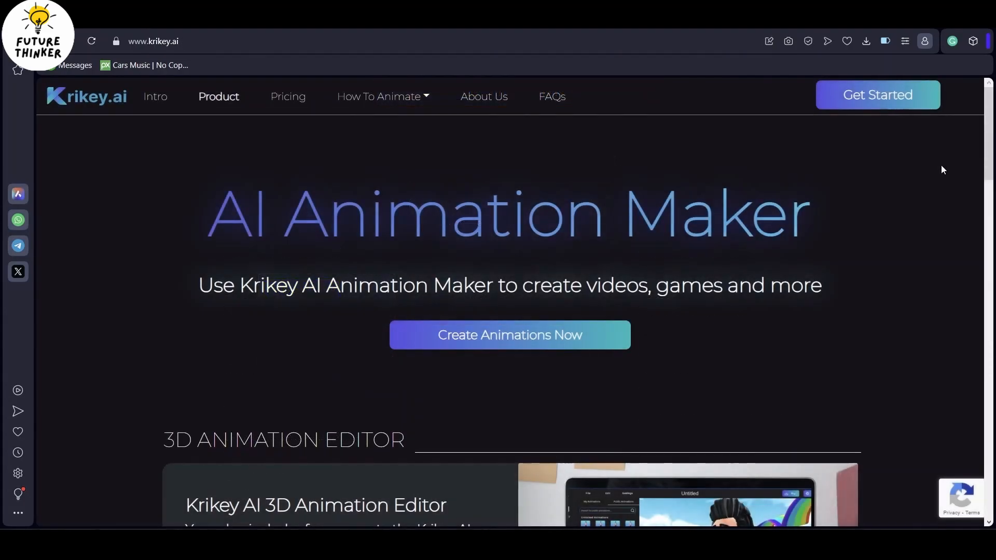
Create a Krikey account via Google sign-in, accepting the terms and dismissing the free-credits notice.
left_click(508, 335)
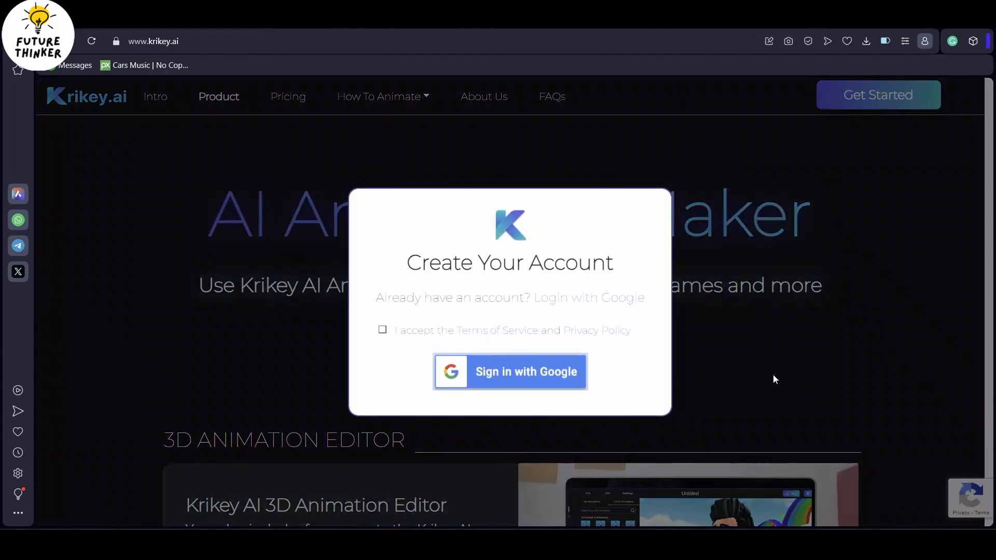
left_click(383, 330)
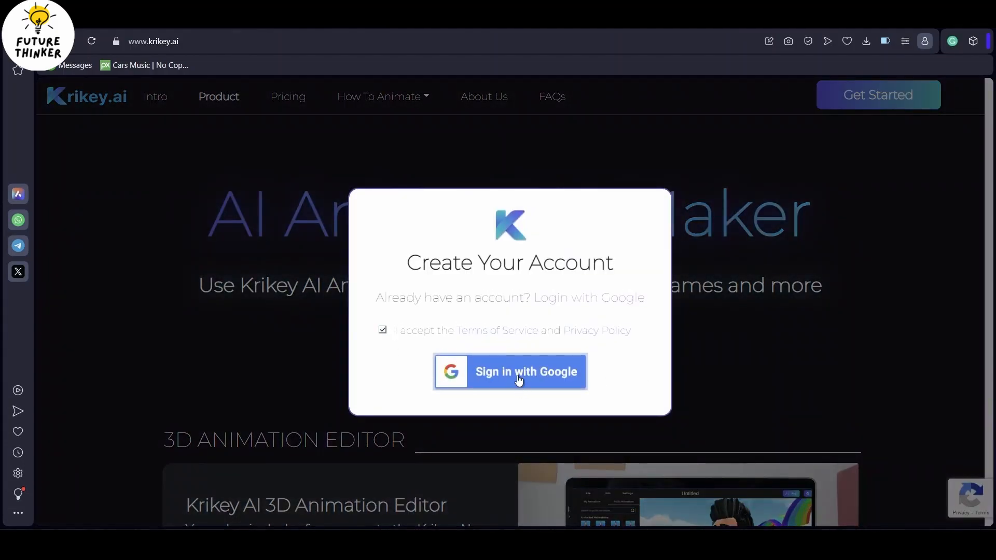
left_click(510, 371)
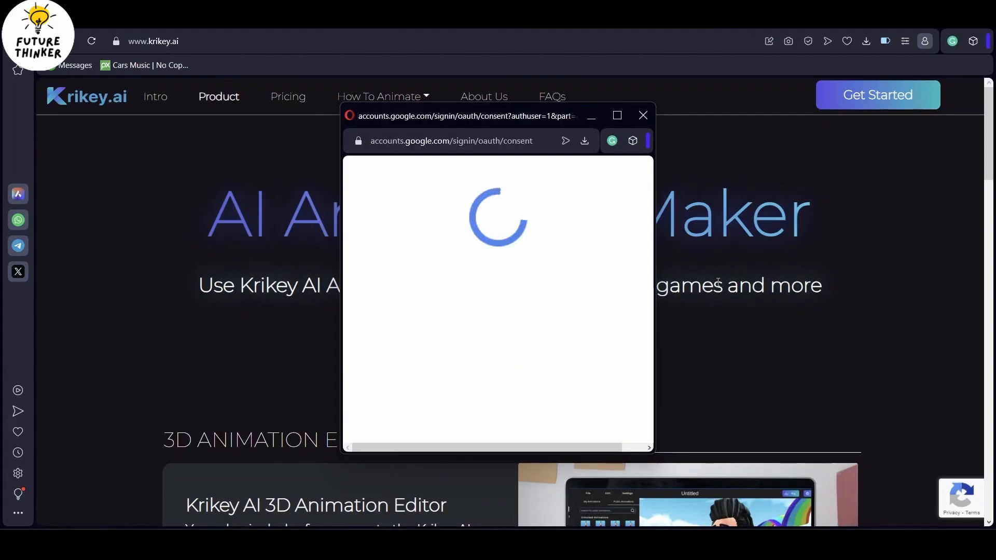
left_click(642, 115)
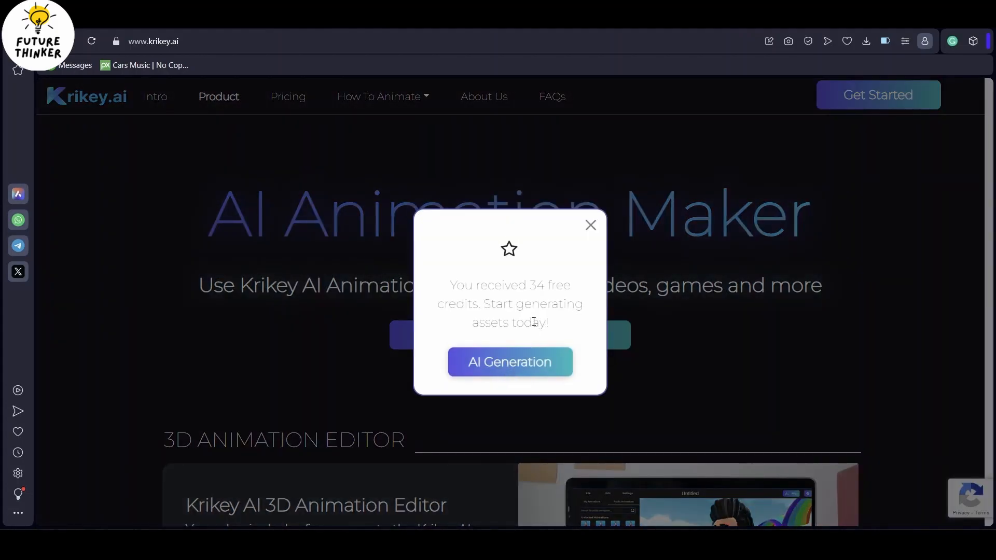
double_click(535, 285)
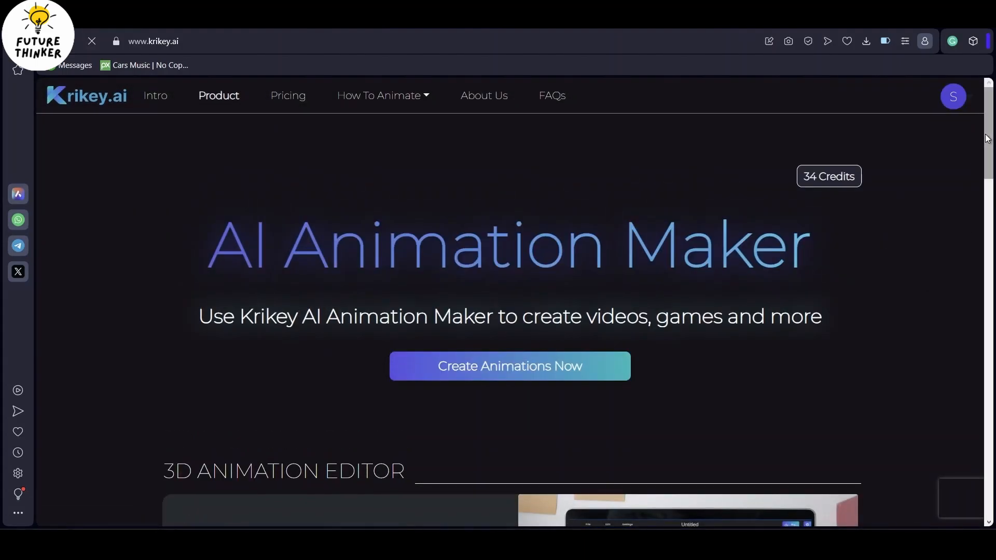
Launch the Krikey 3D avatar creator showing the default character.
scroll("down", 3)
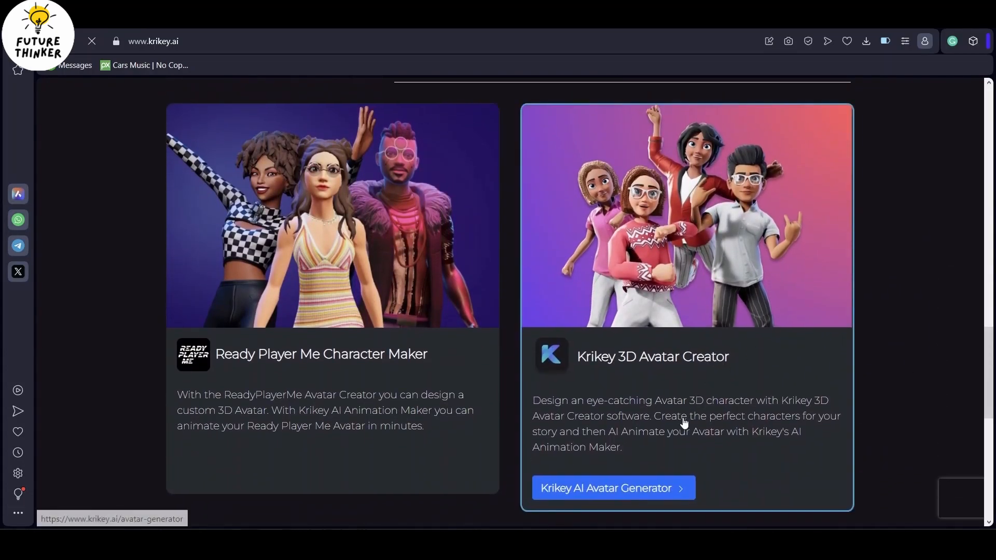
left_click(612, 488)
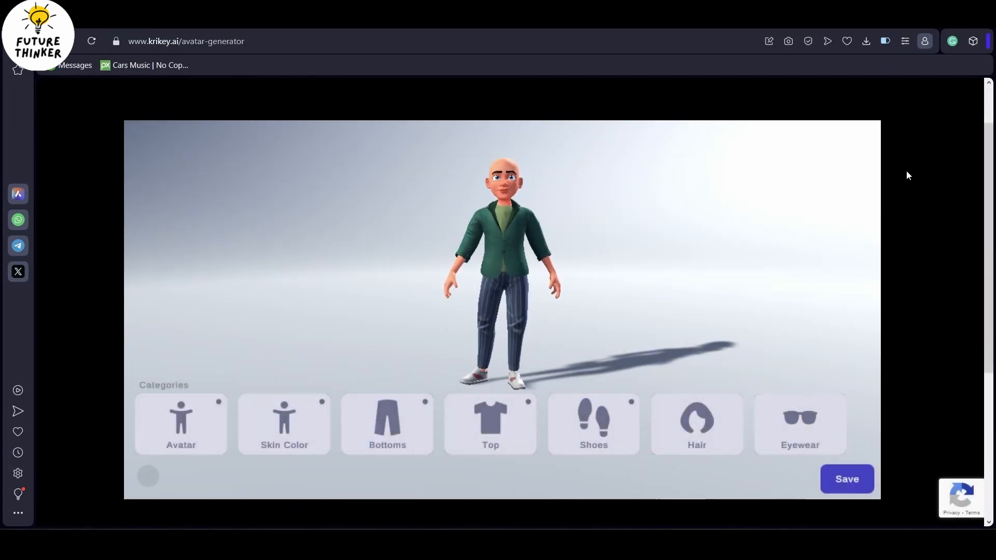
Apply the Skin02 skin tone and make the pinstriped trousers black after trying pink.
left_click(181, 424)
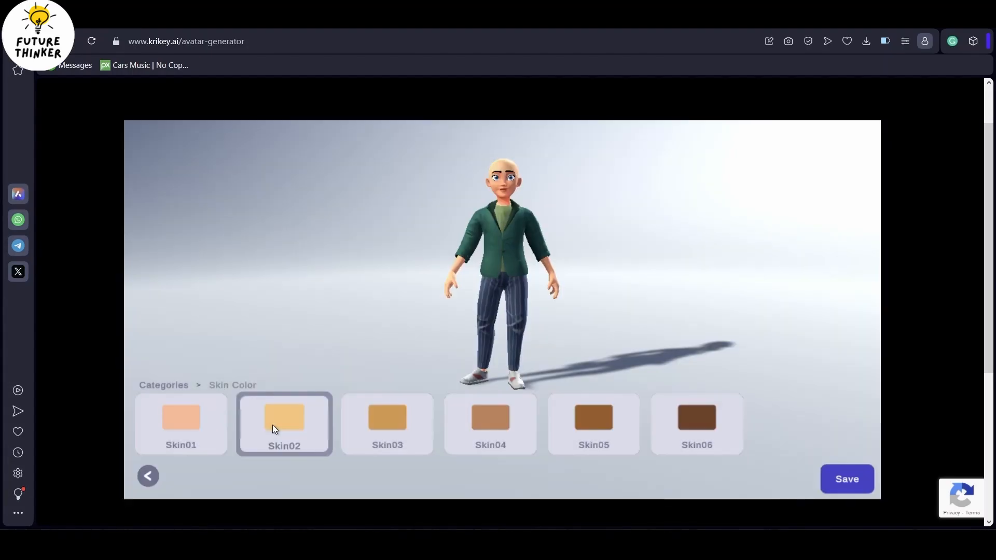
left_click(147, 476)
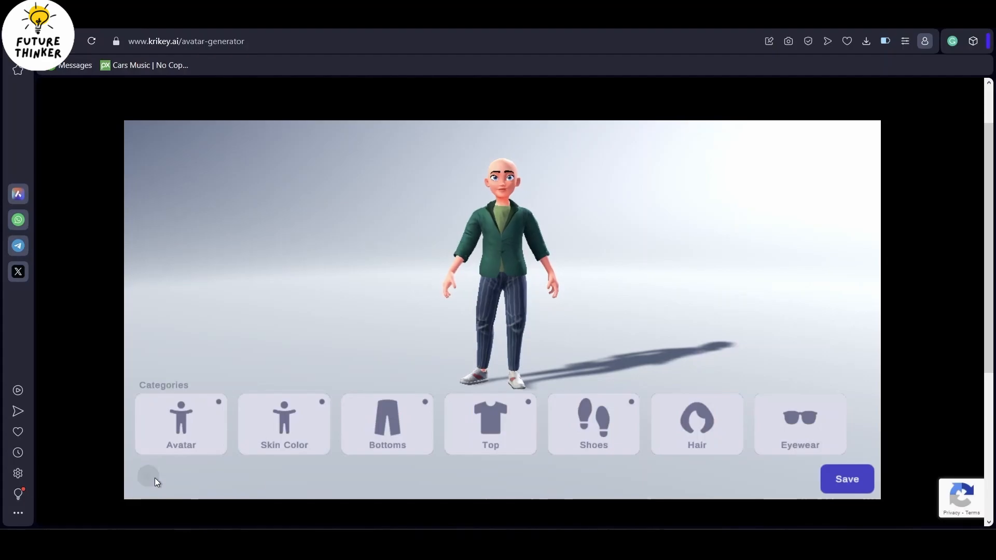
left_click(387, 423)
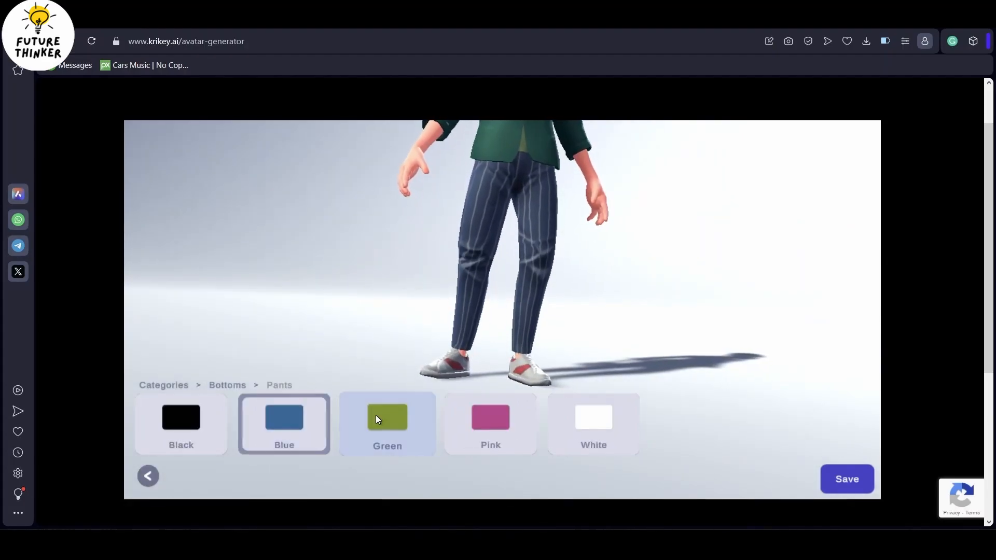
left_click(489, 424)
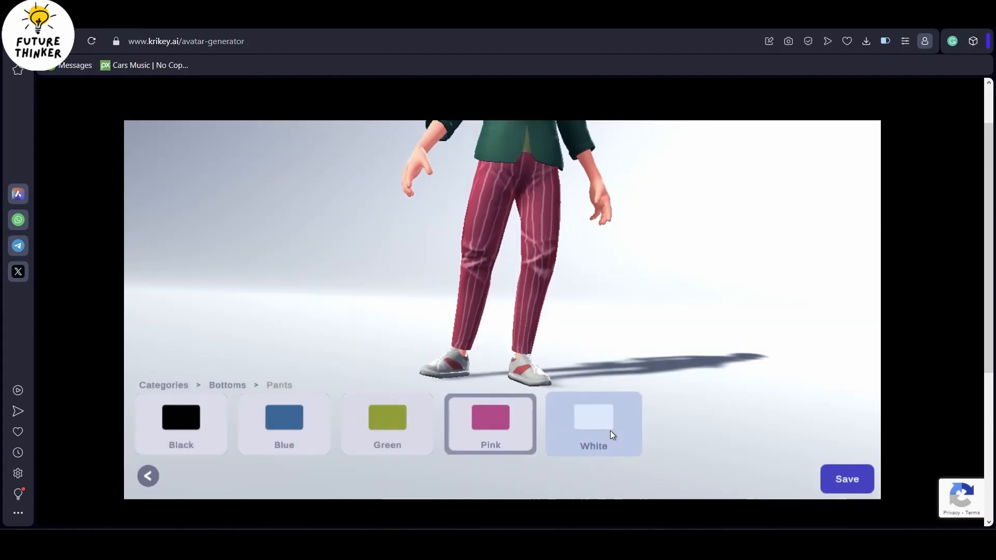
left_click(148, 477)
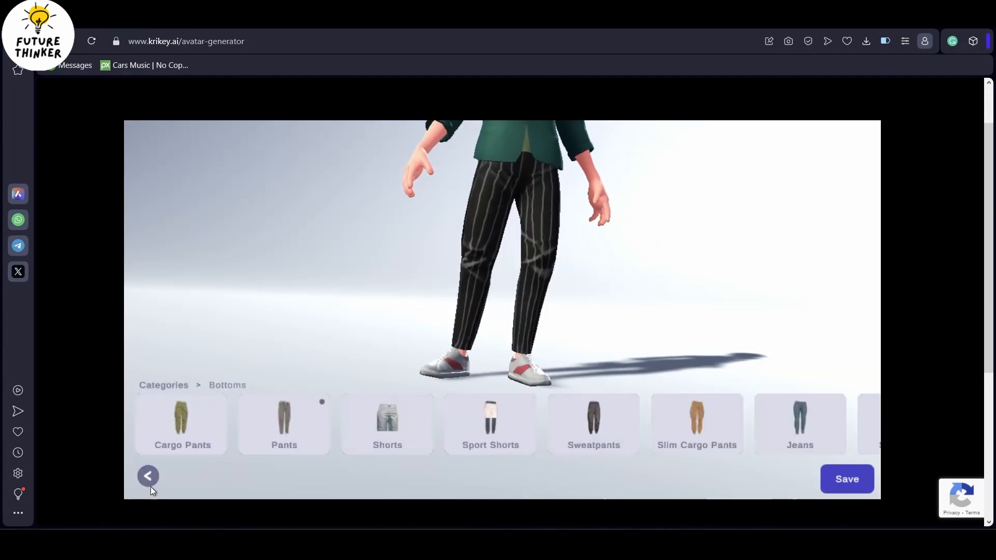
Browse the sport shorts colours and return to the bottoms list.
left_click(490, 423)
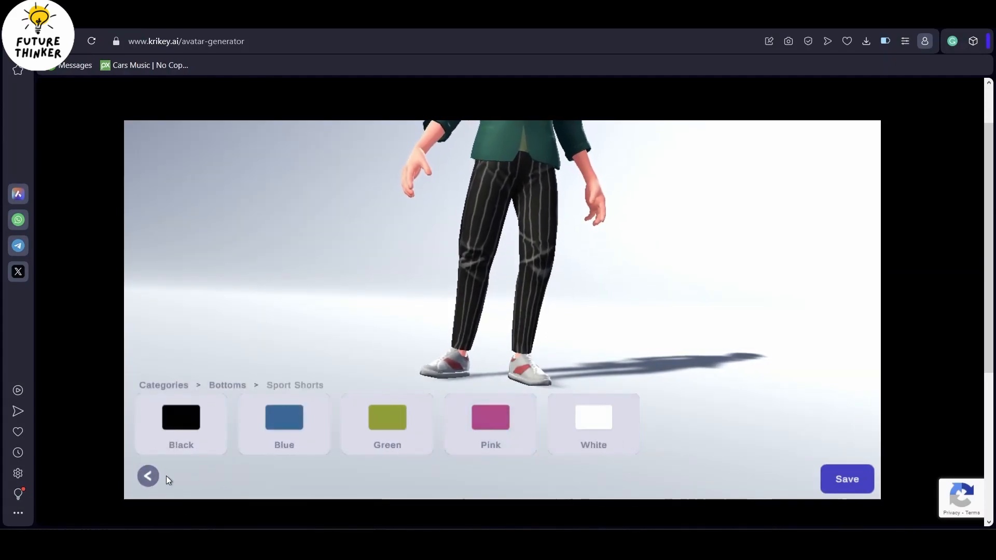
left_click(148, 476)
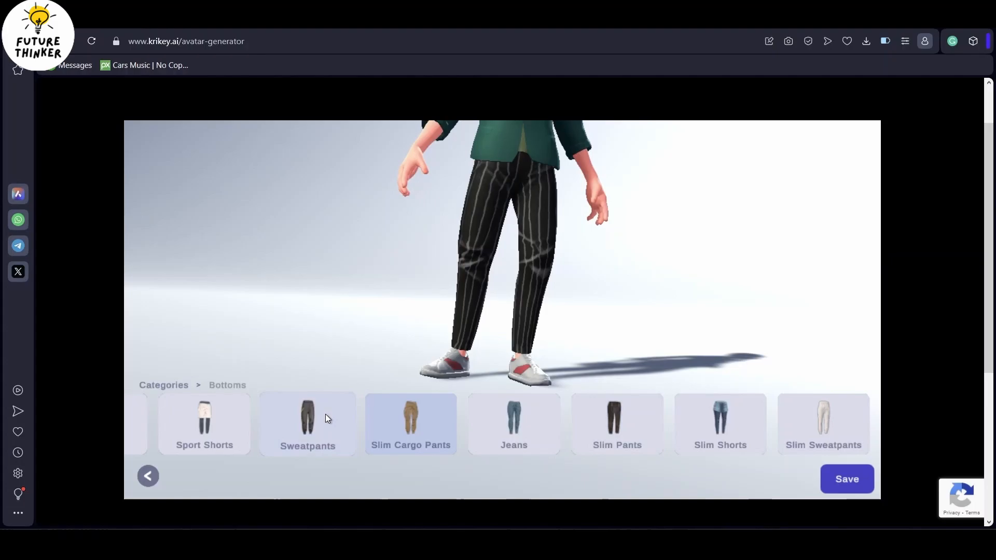
left_click(149, 477)
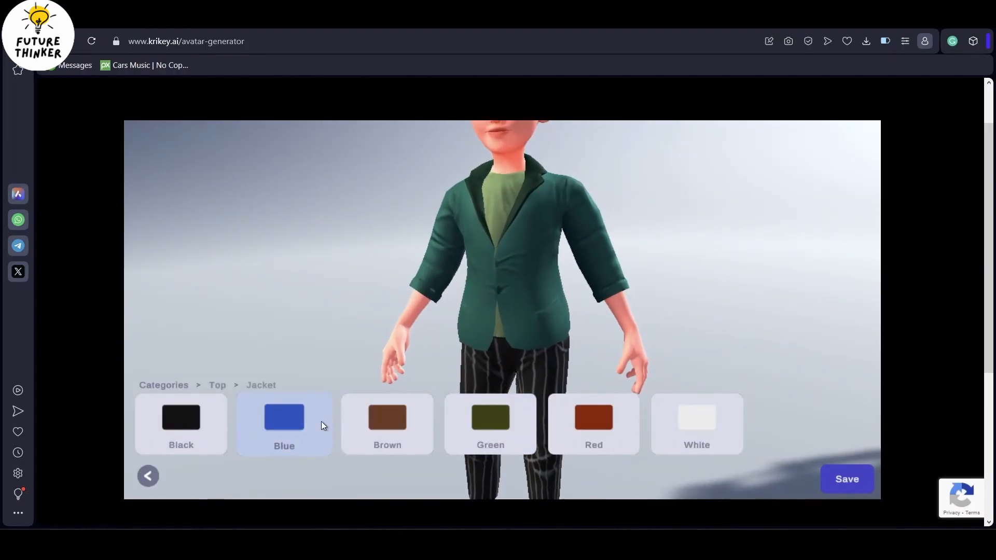
Give the avatar a red jacket, white-and-red sneakers, brown braided hair and black sunglasses.
left_click(592, 424)
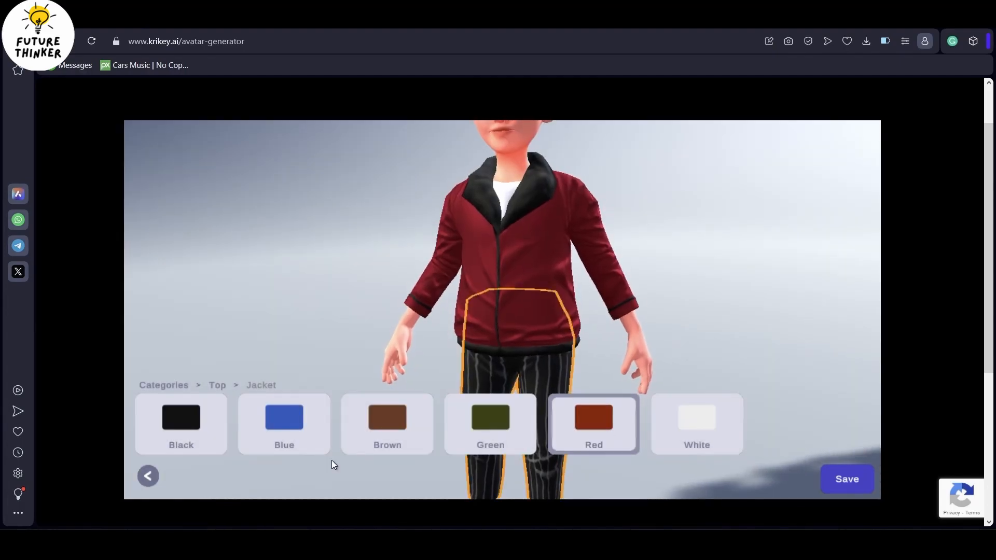
left_click(147, 477)
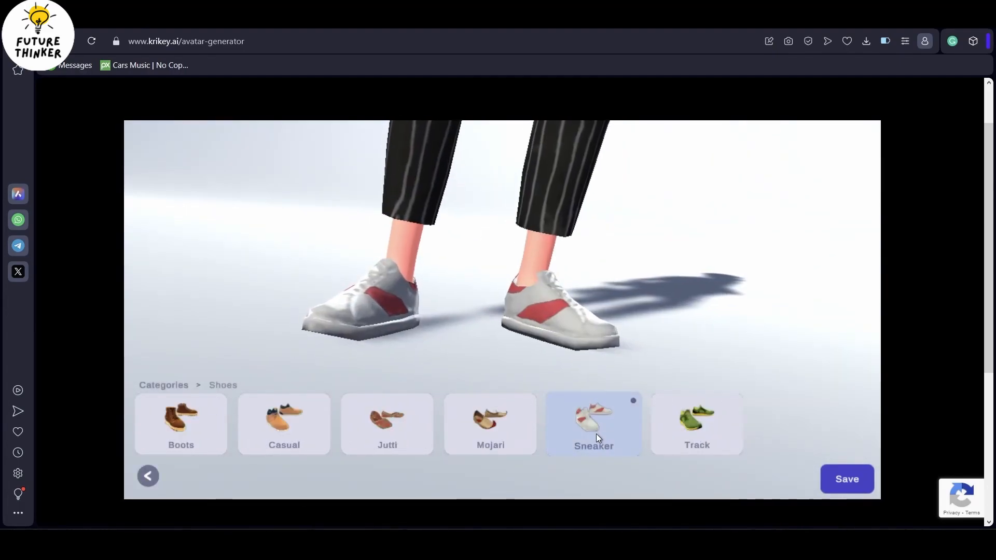
left_click(180, 425)
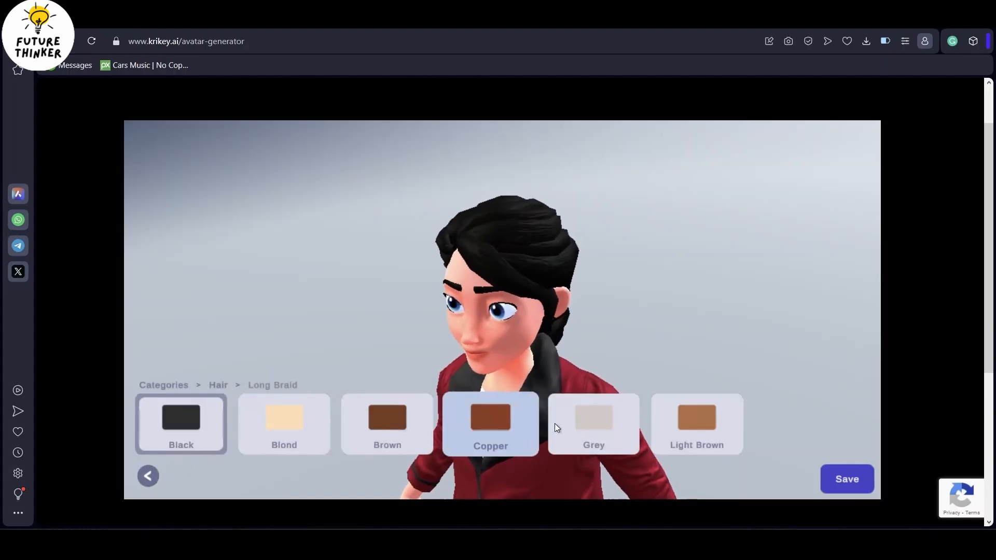
left_click(148, 477)
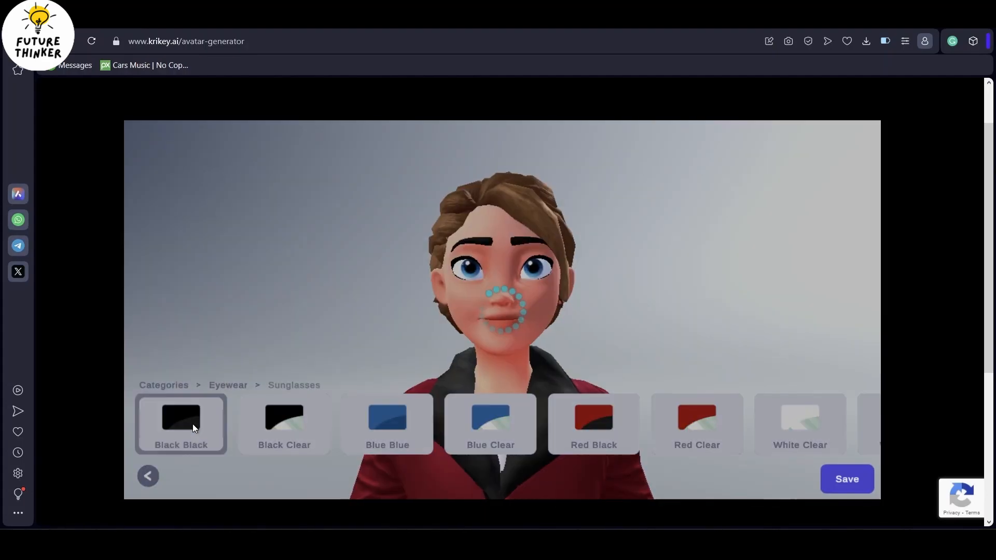
left_click(387, 423)
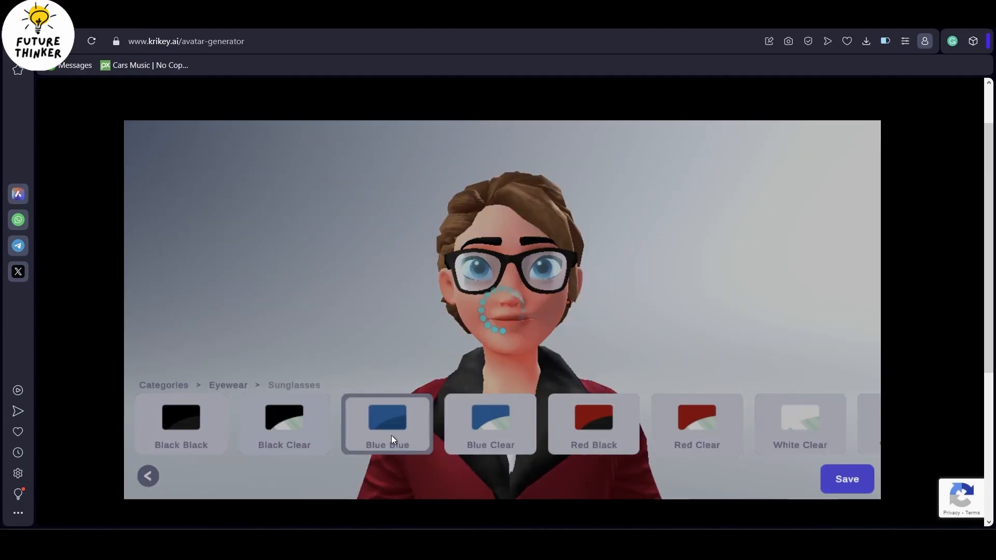
left_click(147, 477)
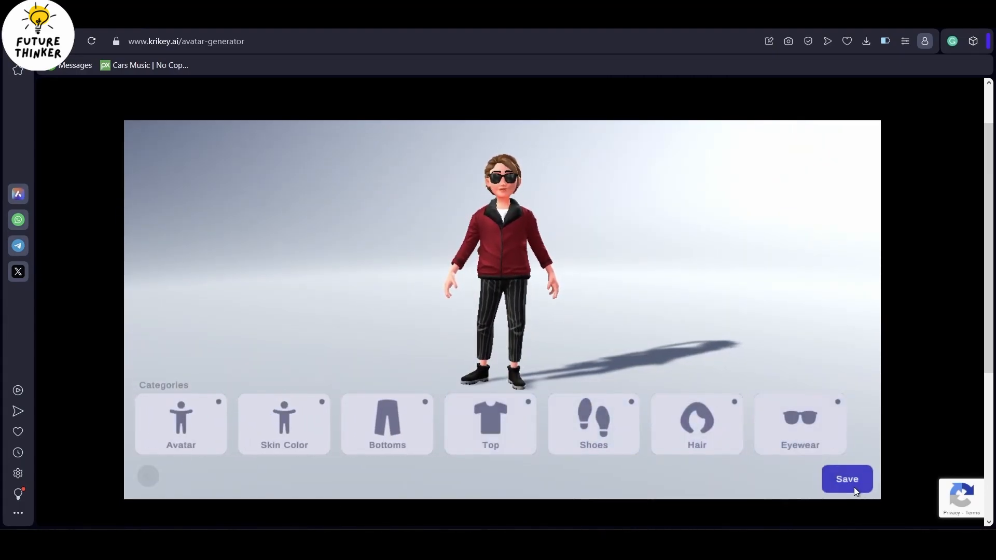
Save the customized avatar and launch the 3D Animation Editor's forest scene.
left_click(847, 479)
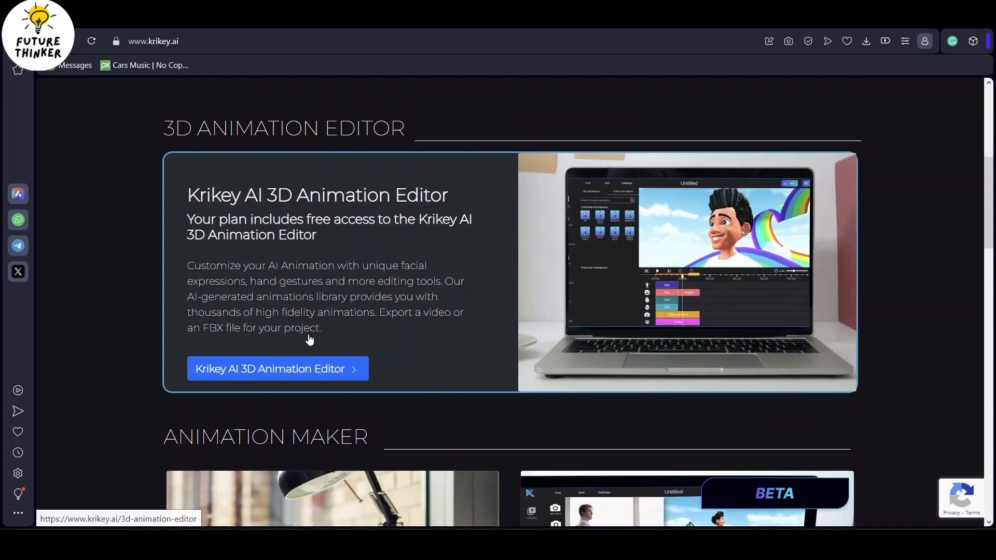
left_click(278, 369)
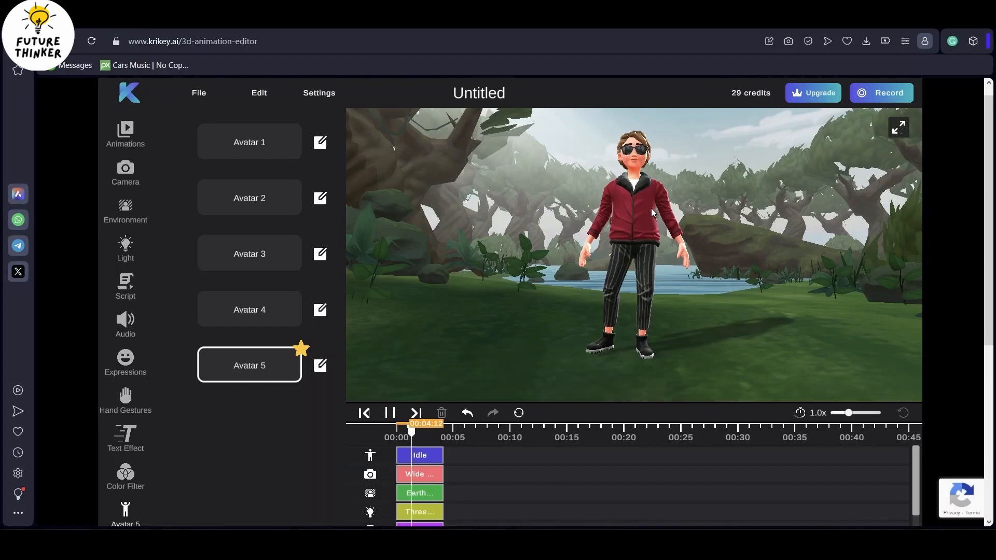
Add Zumba and further dance moves from the Animations library to the timeline.
left_click(126, 135)
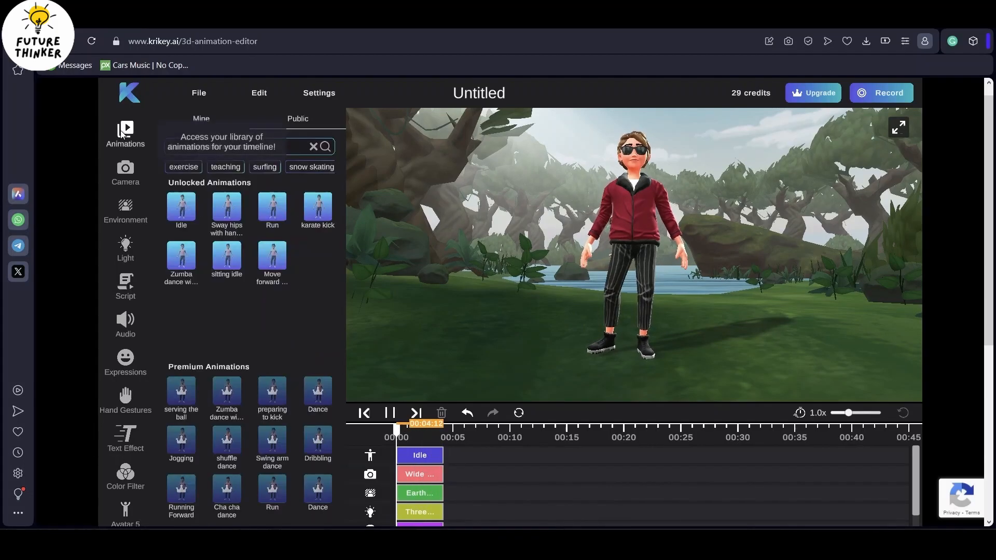
left_click(298, 119)
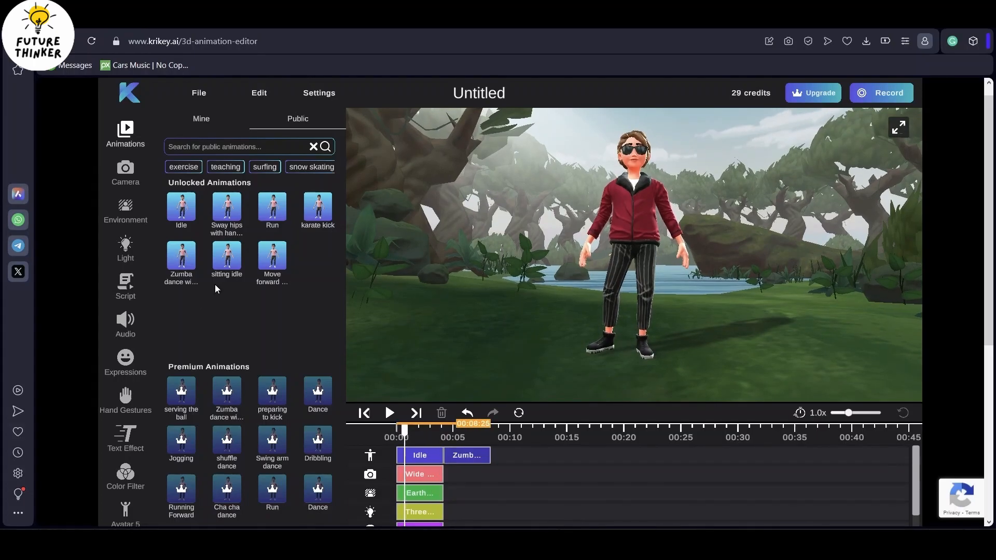
left_click(317, 209)
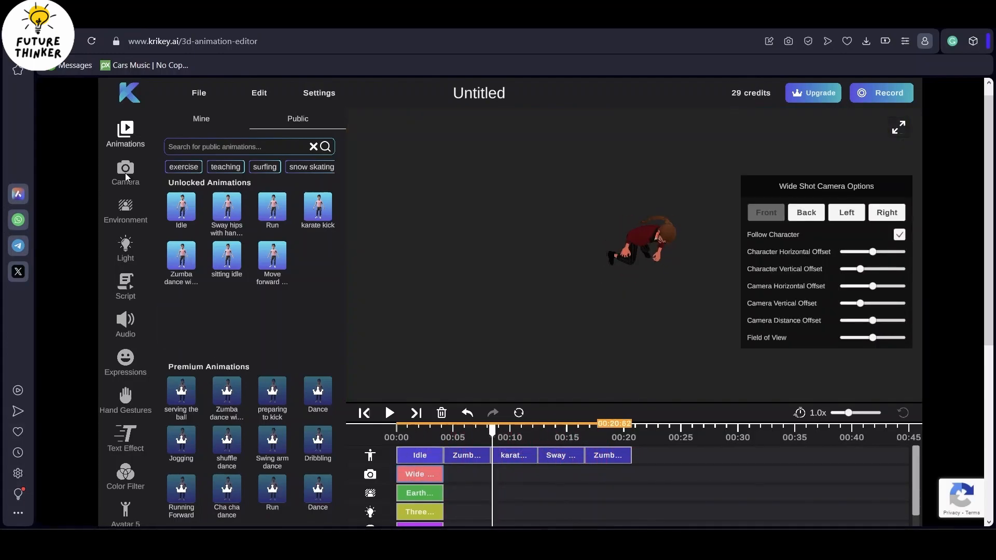
Extend the Wide Shot camera, Earthday environment and Three Point lighting to 20 seconds.
left_click(126, 171)
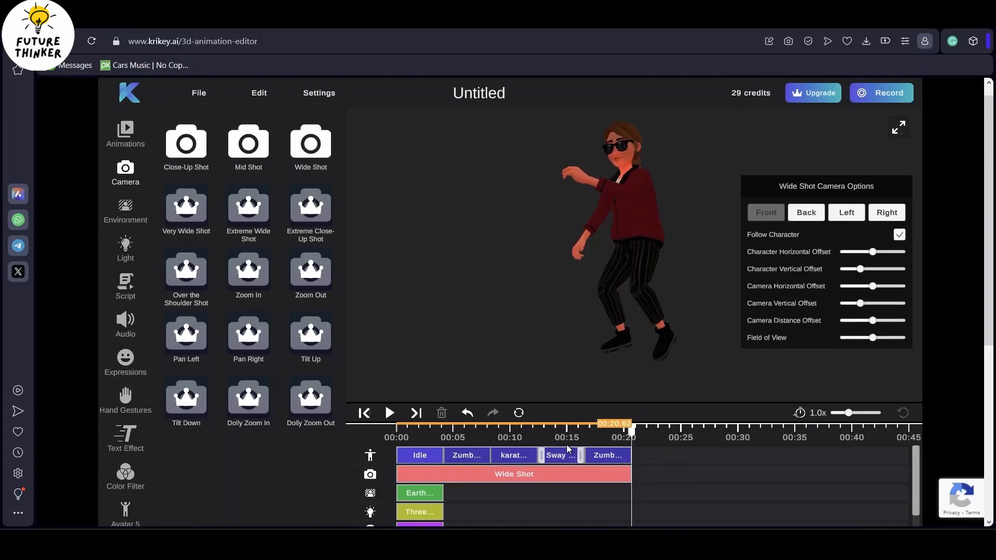
left_click(539, 437)
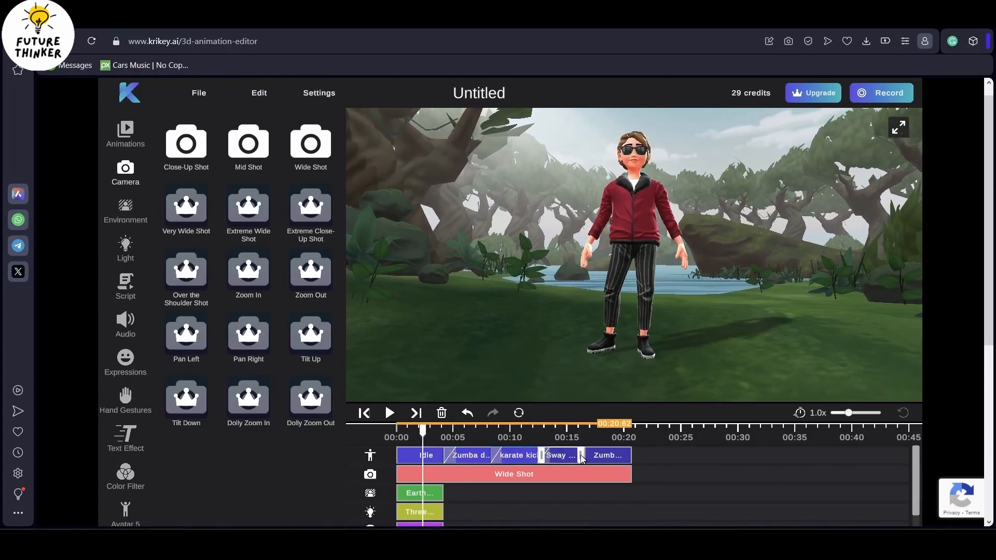
left_click(125, 210)
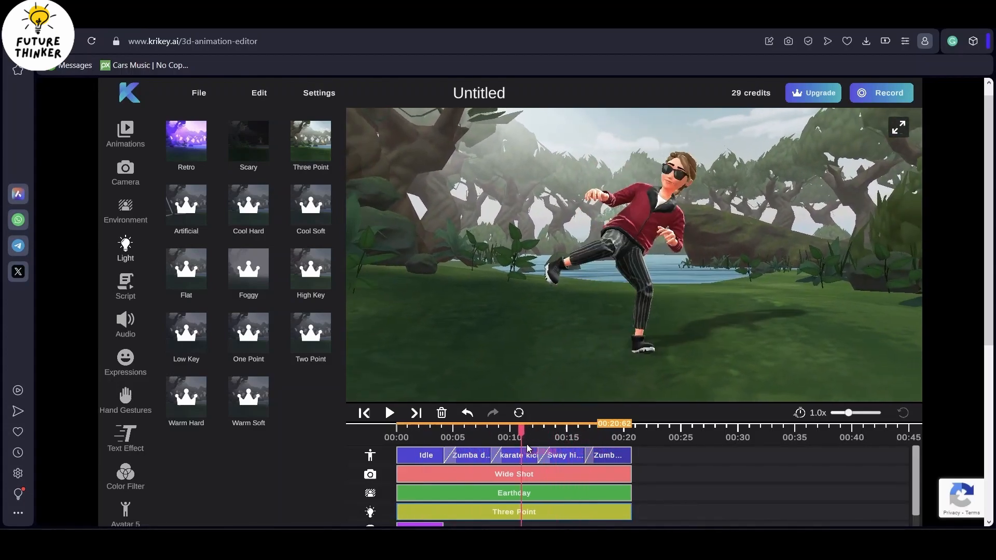
Add a Happy expression plus Hang Loose and Rock On hand gestures across the dance.
left_click(126, 362)
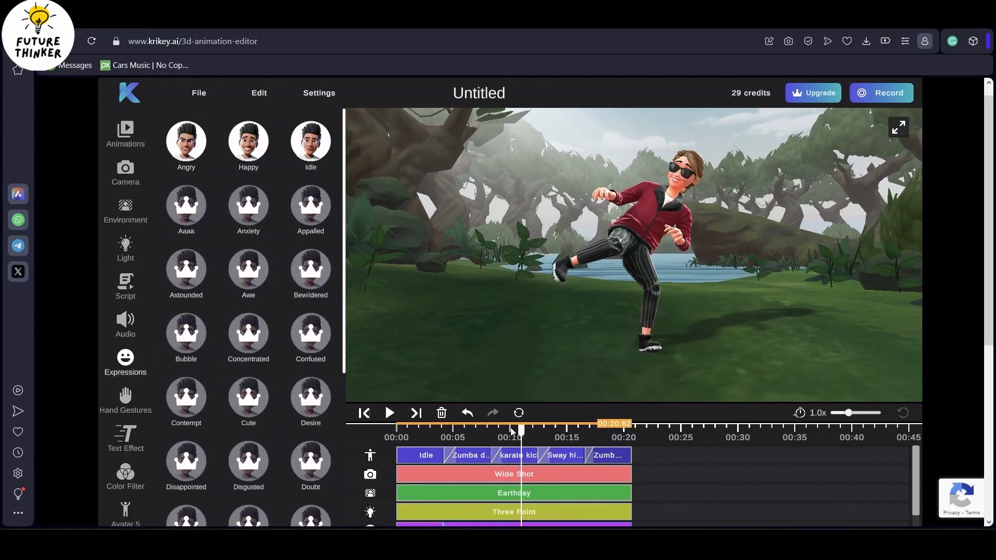
left_click(126, 400)
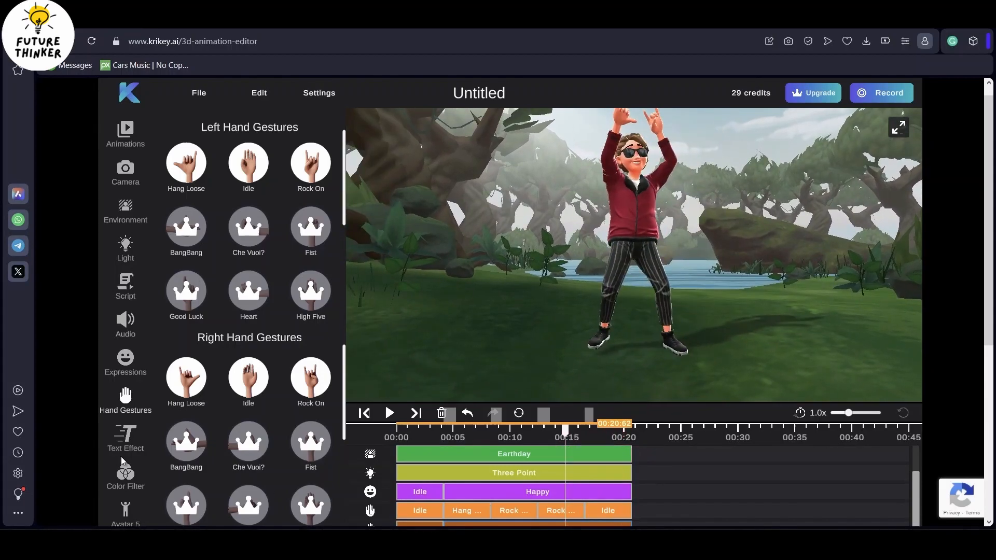
left_click(126, 473)
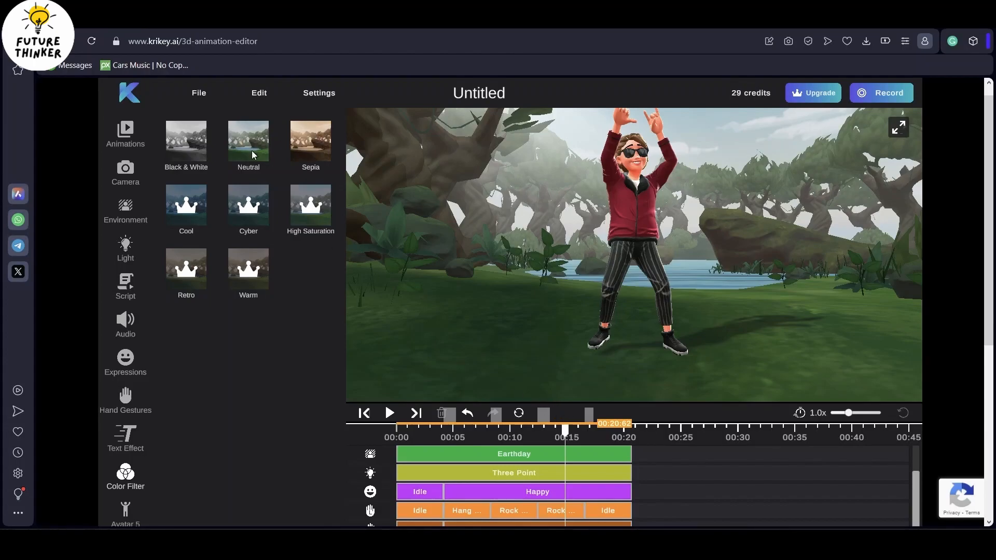
Save the project as 'Dance animation video' and confirm the success message.
left_click(199, 93)
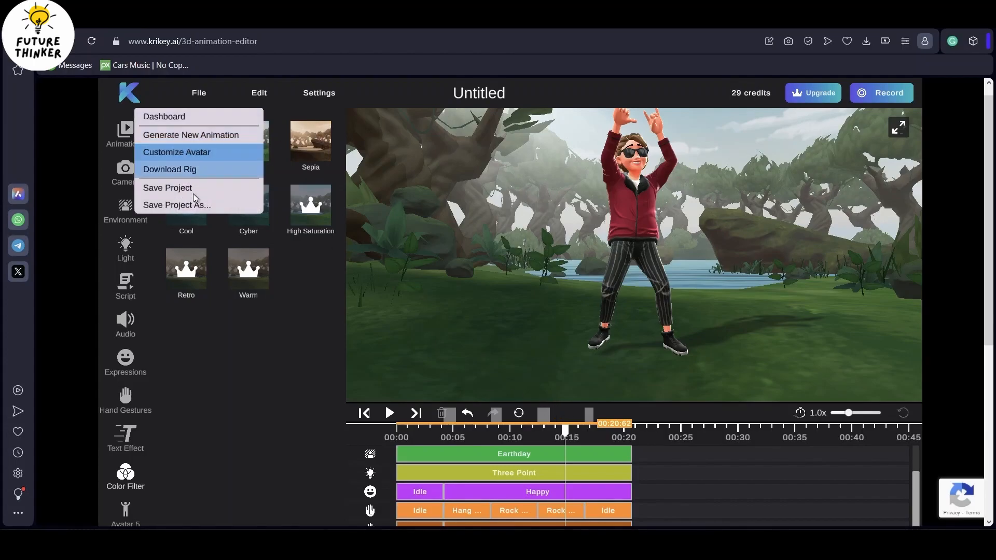
left_click(176, 204)
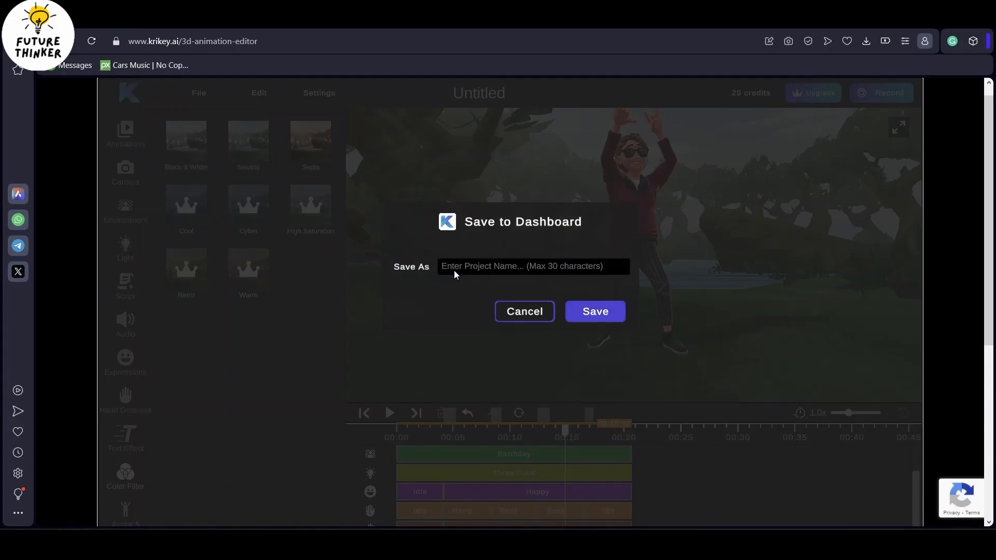
type("Dance animatio")
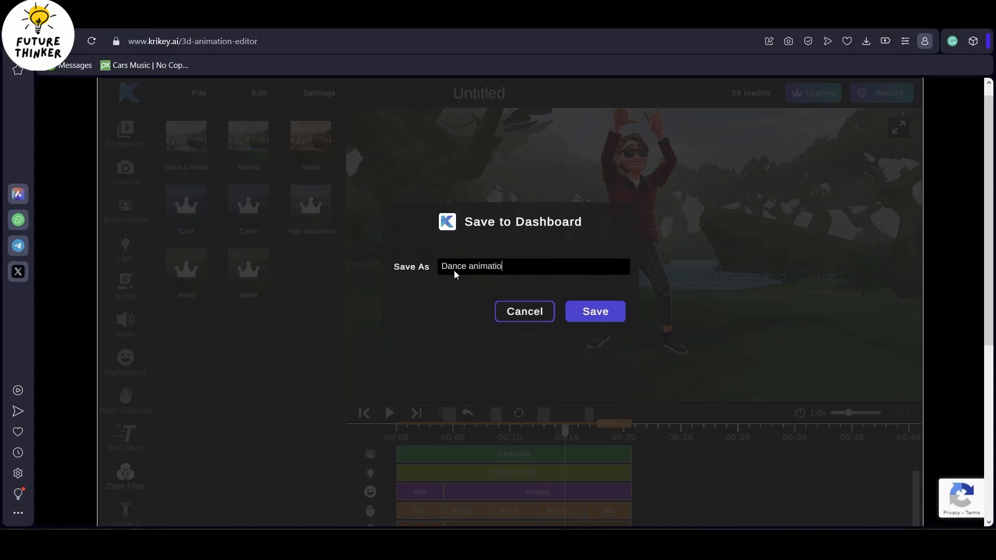
type("n video")
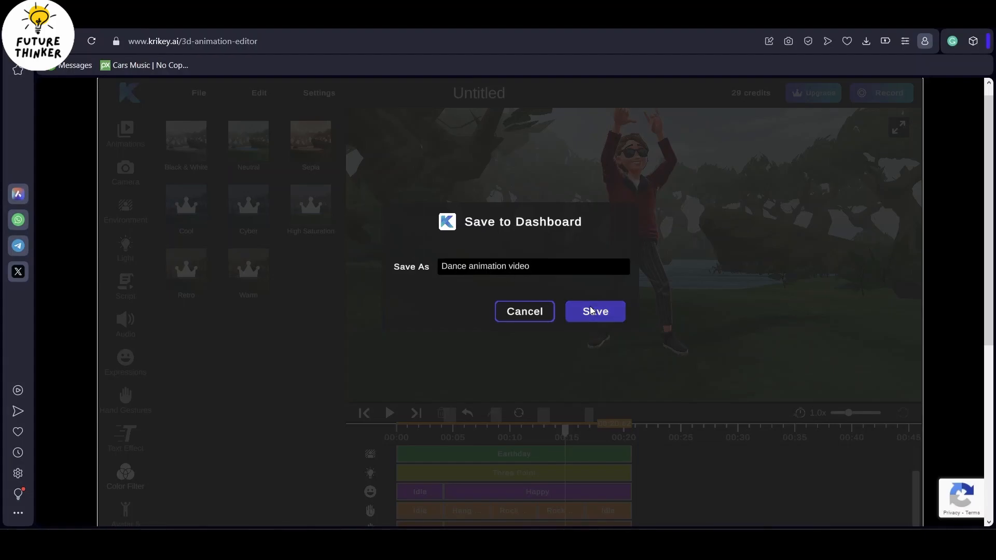
left_click(594, 311)
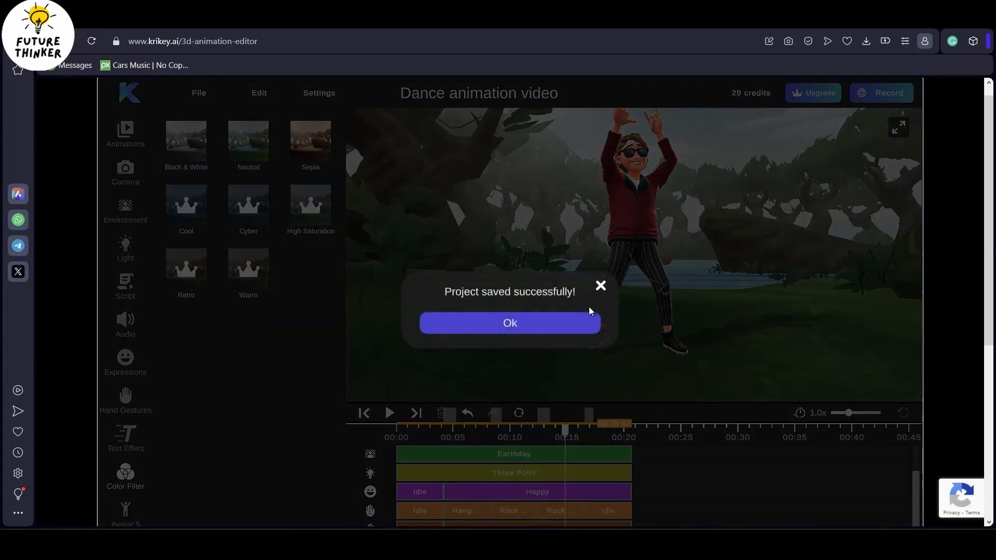
left_click(508, 323)
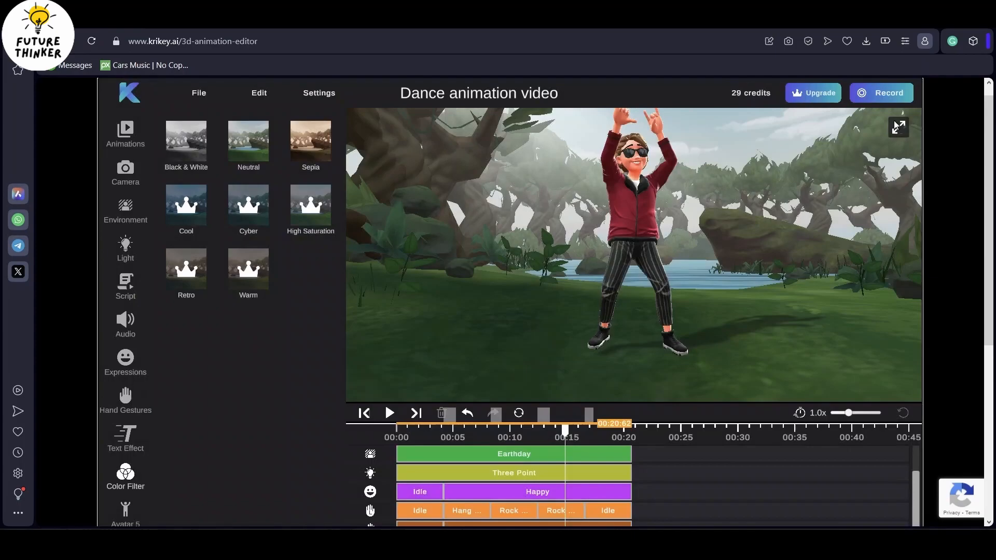
Record the animation as a square 1:1 (1024x1024) video.
left_click(881, 92)
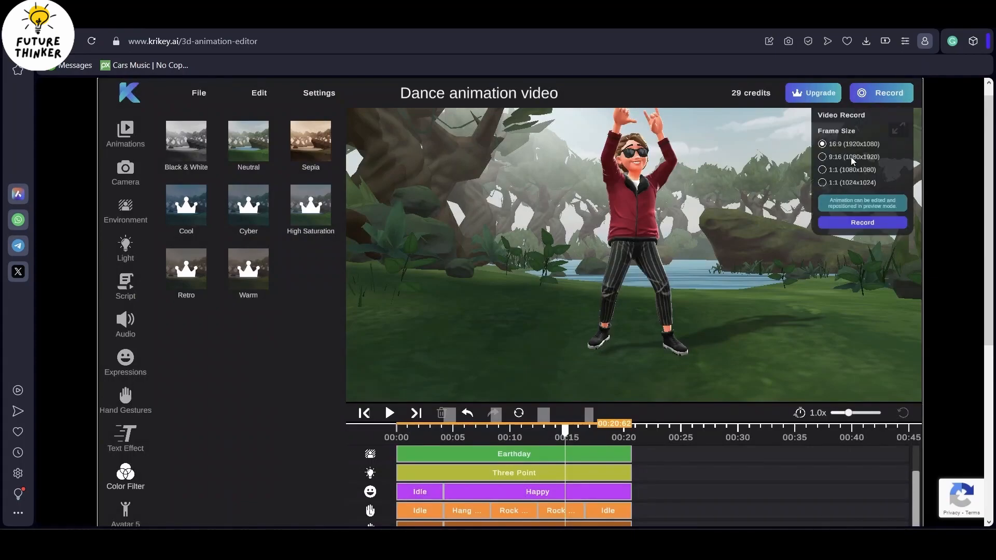
left_click(822, 169)
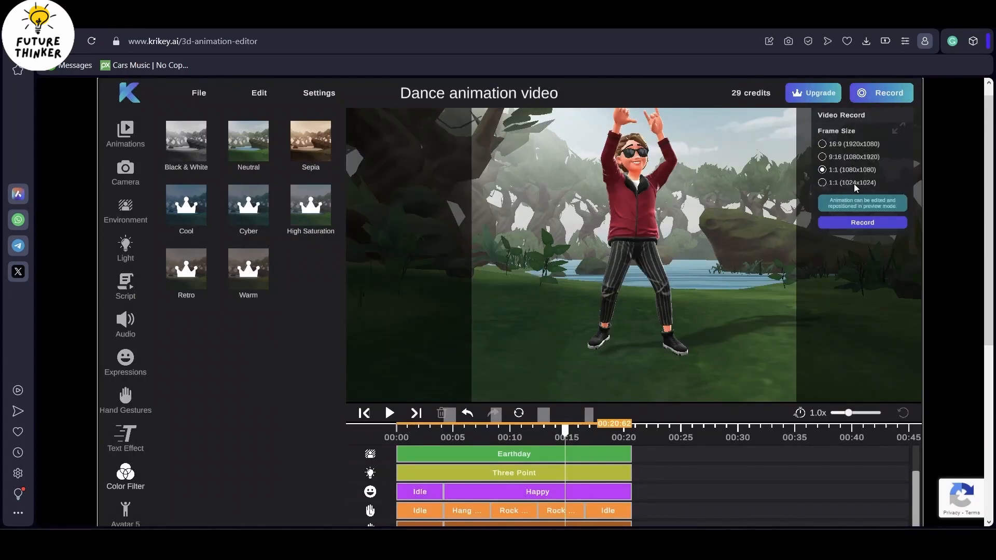
left_click(822, 183)
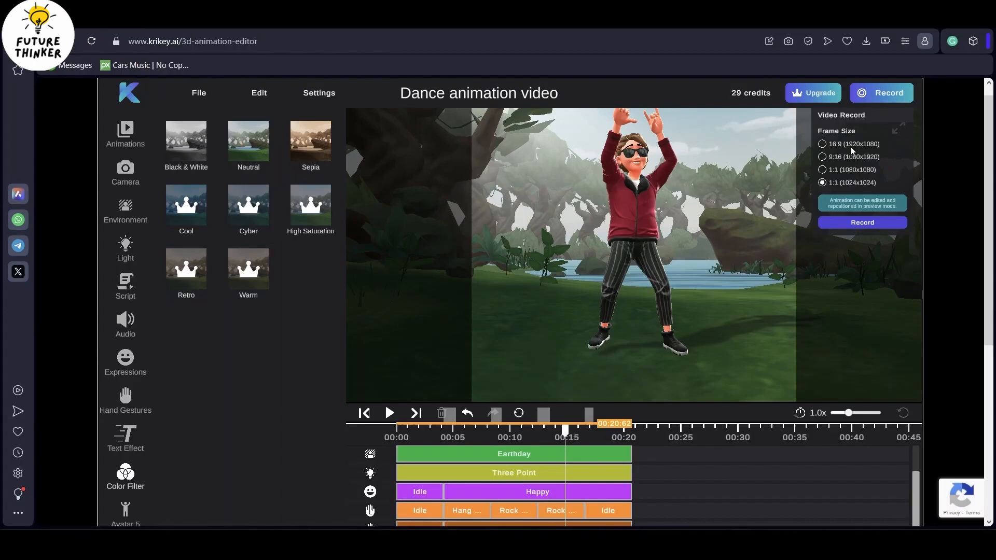
left_click(862, 222)
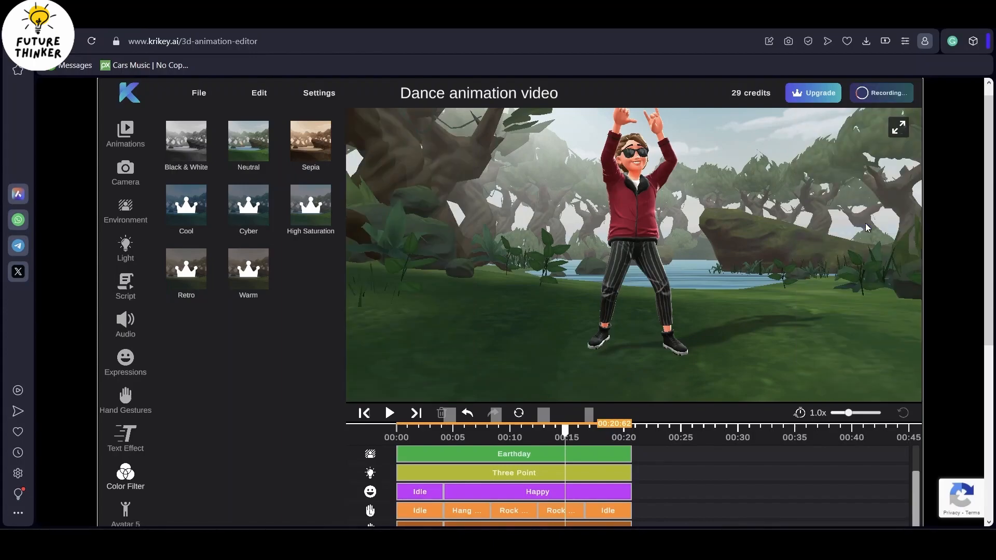